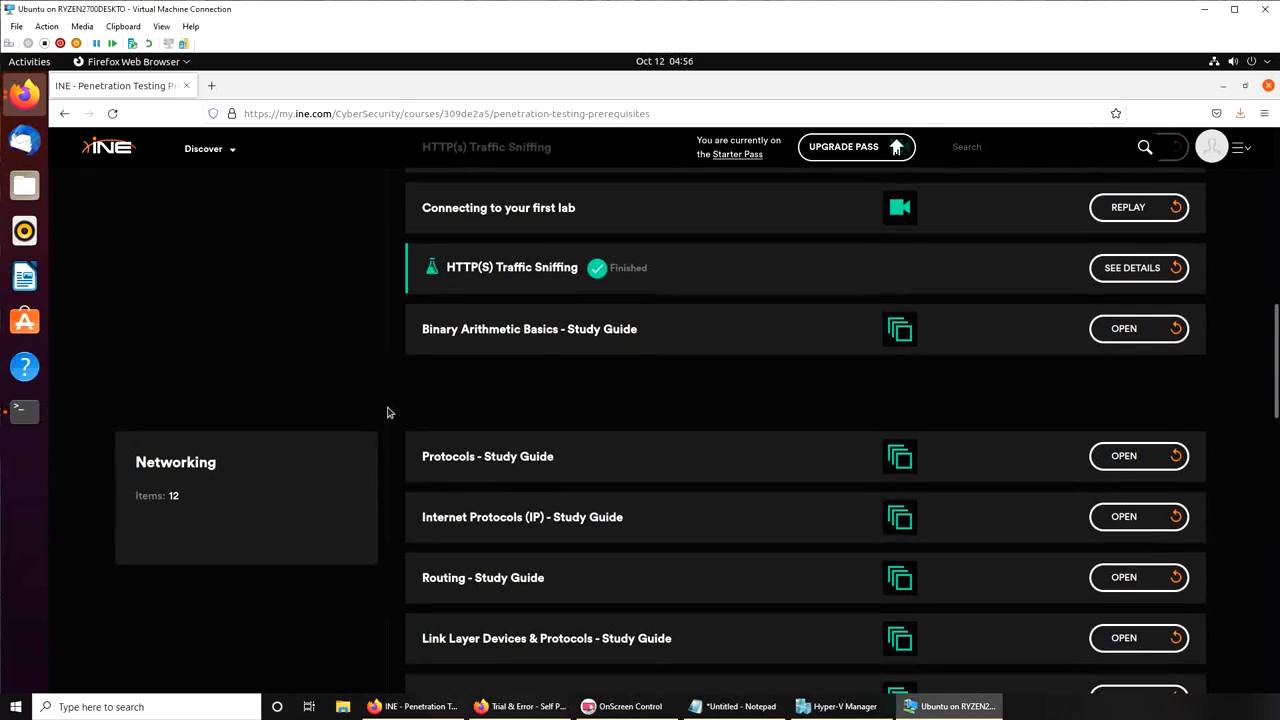
- Scroll the Penetration Testing Prerequisites contents down to the Networking section's Data Exfiltration lab
{"action": "scroll", "scroll_direction": "up", "scroll_amount": 3}
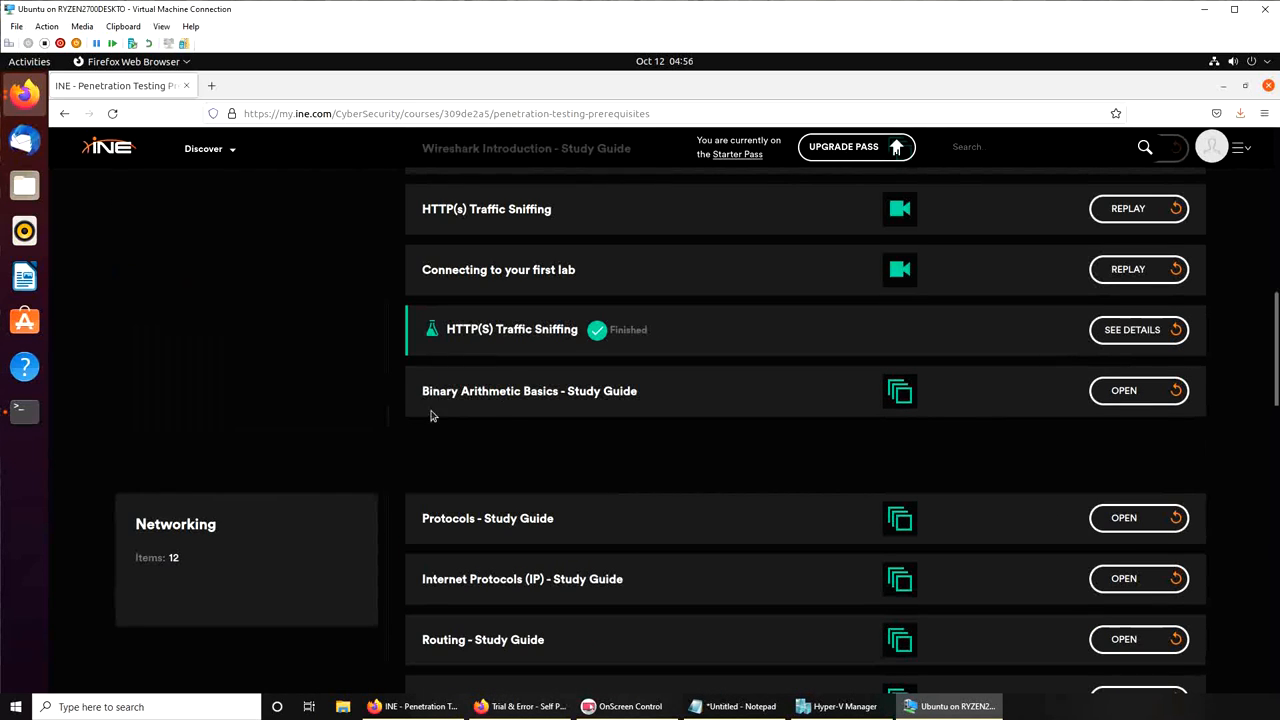
{"action": "scroll", "scroll_direction": "down", "scroll_amount": 3}
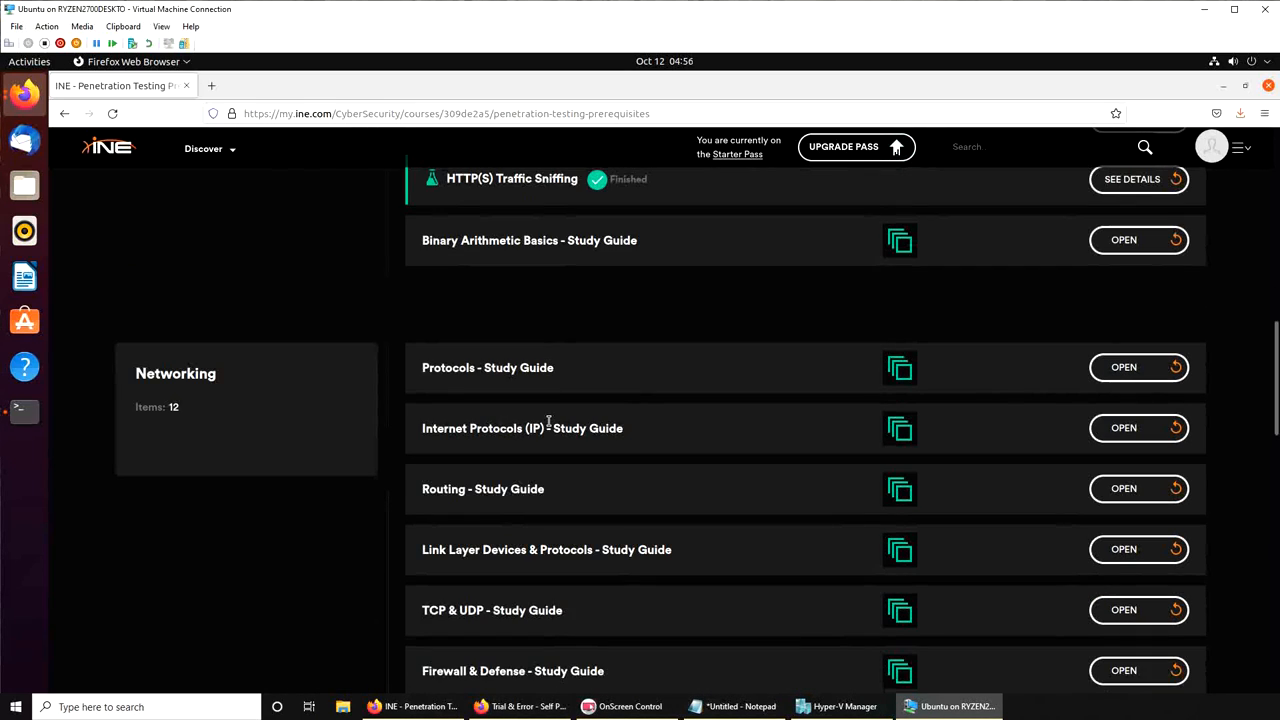
{"action": "scroll", "scroll_direction": "down", "scroll_amount": 3}
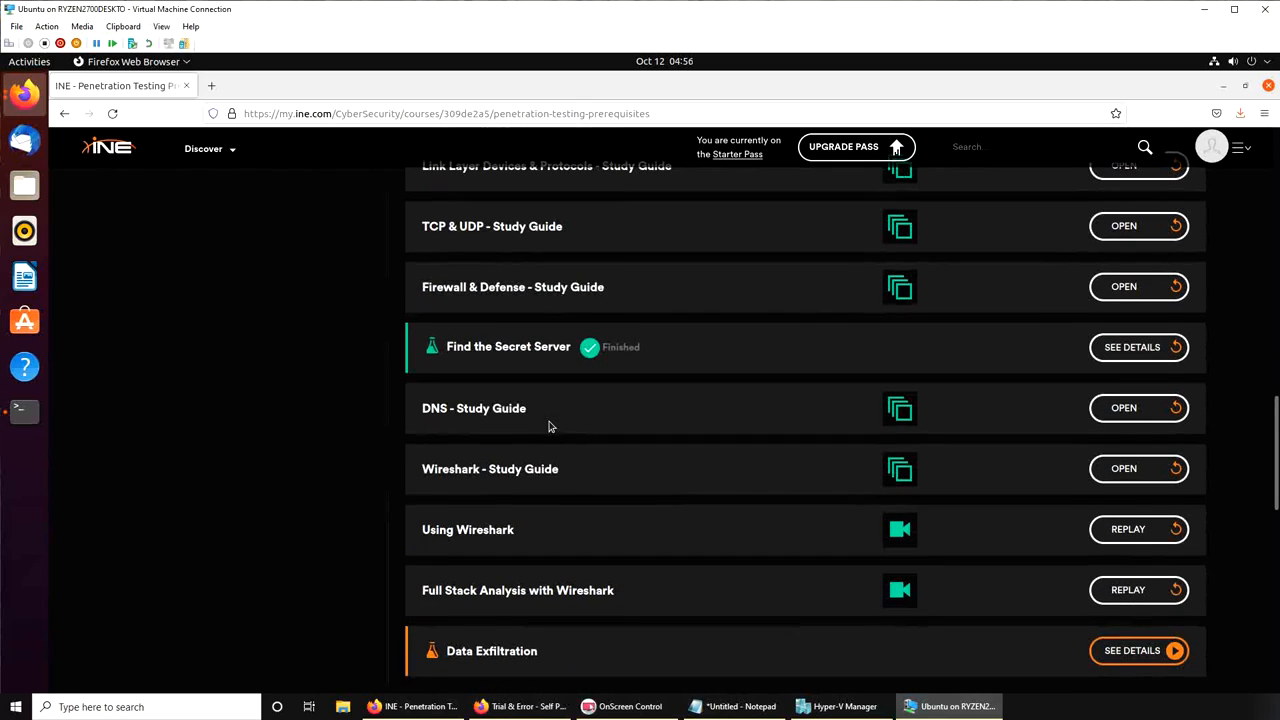
{"action": "scroll", "scroll_direction": "down", "scroll_amount": 3}
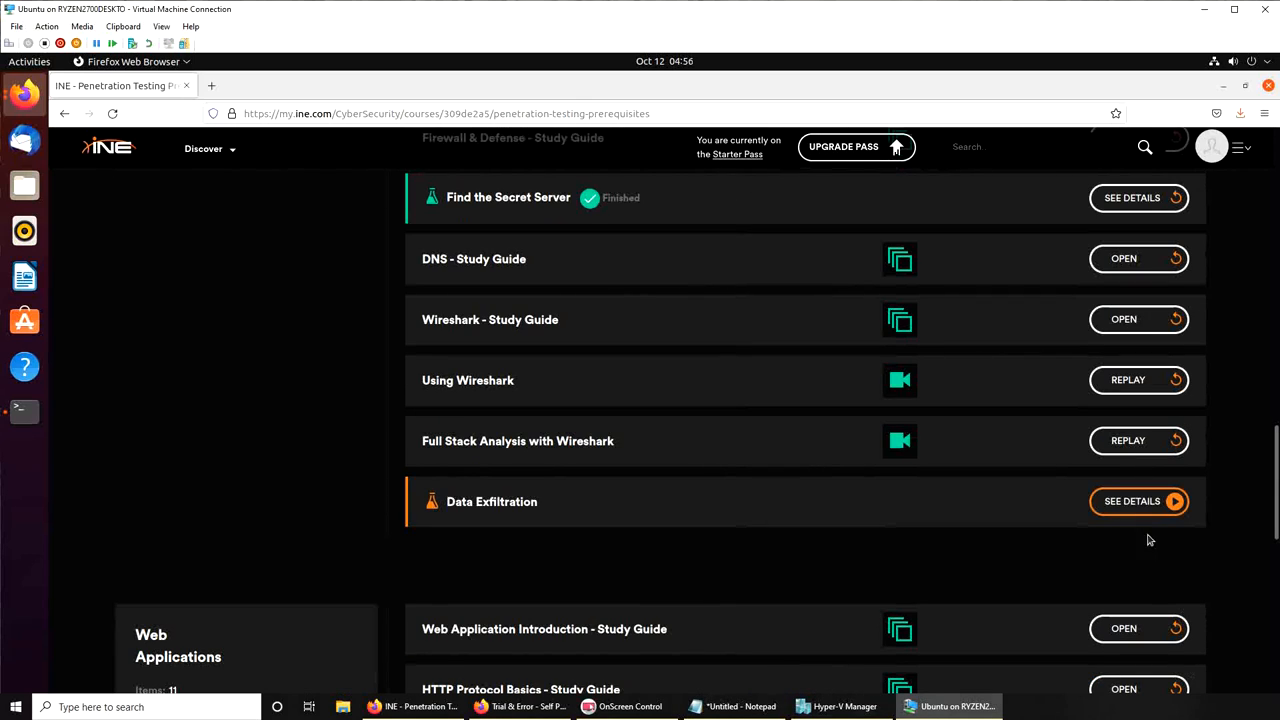
{"action": "mouse_move", "coordinate": [1139, 510]}
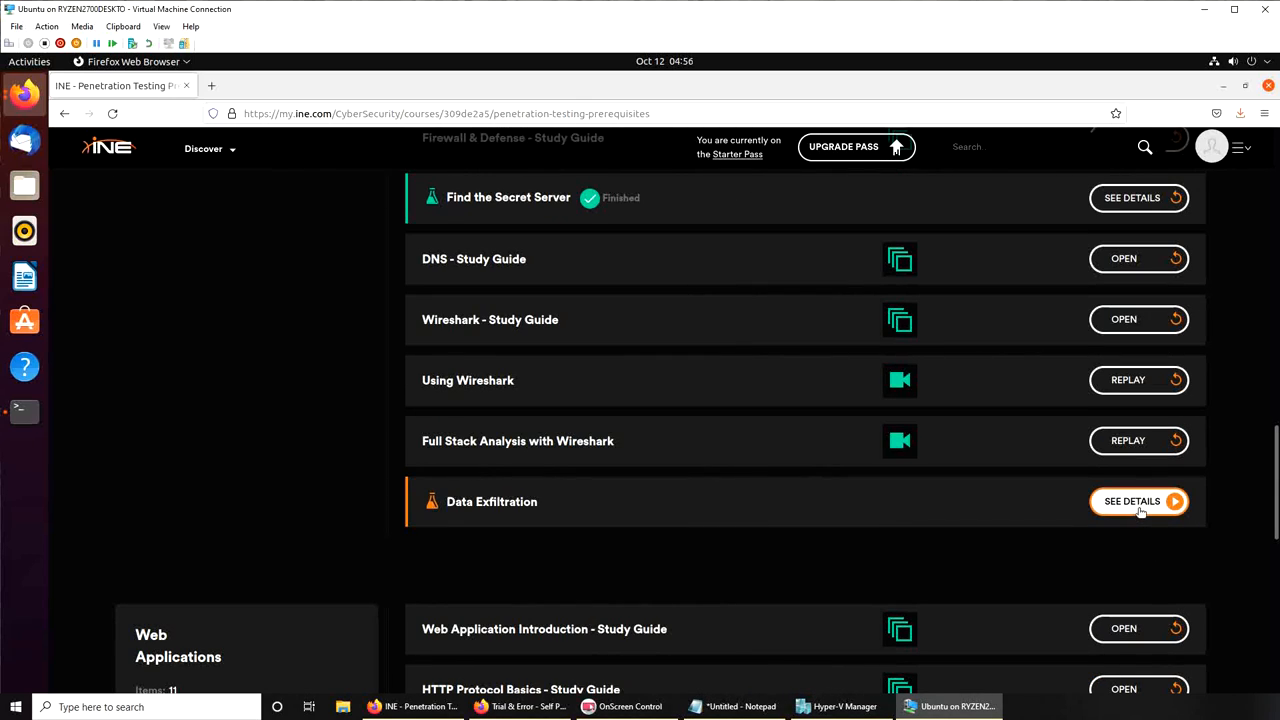
- Open the Data Exfiltration lab details, stop the other running lab, and start this lab
{"action": "left_click", "coordinate": [1138, 501]}
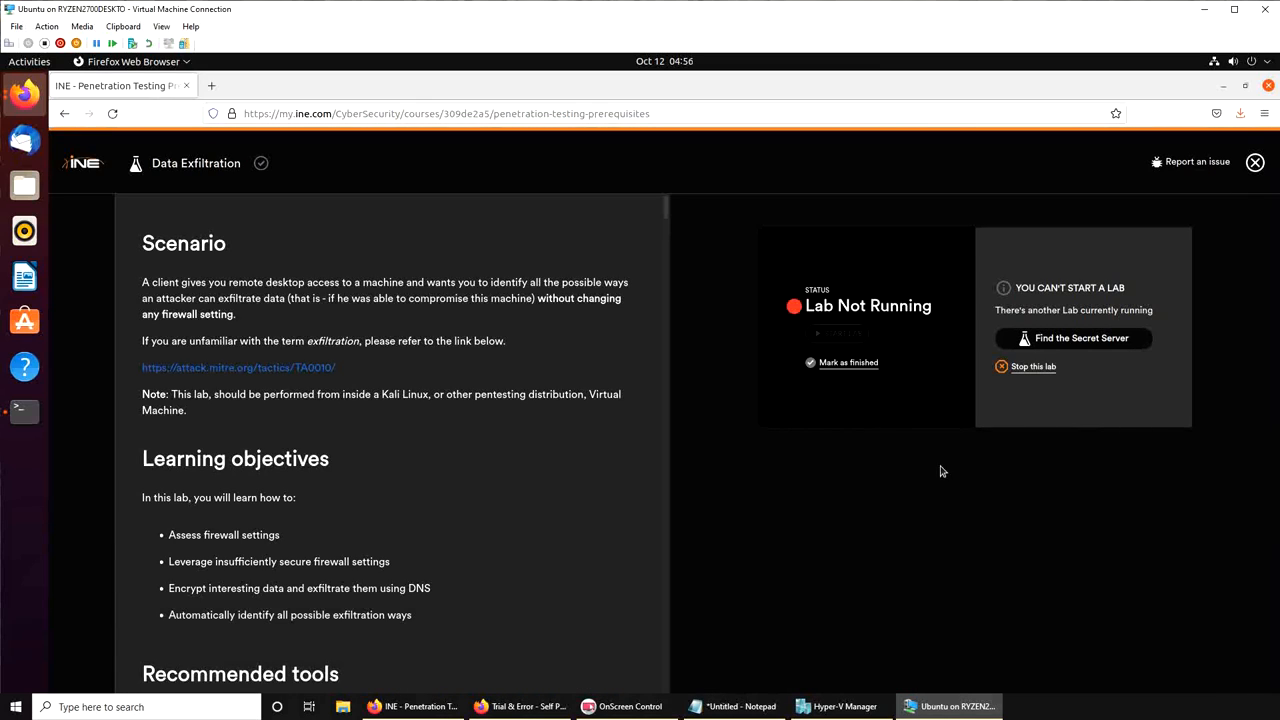
{"action": "mouse_move", "coordinate": [828, 427]}
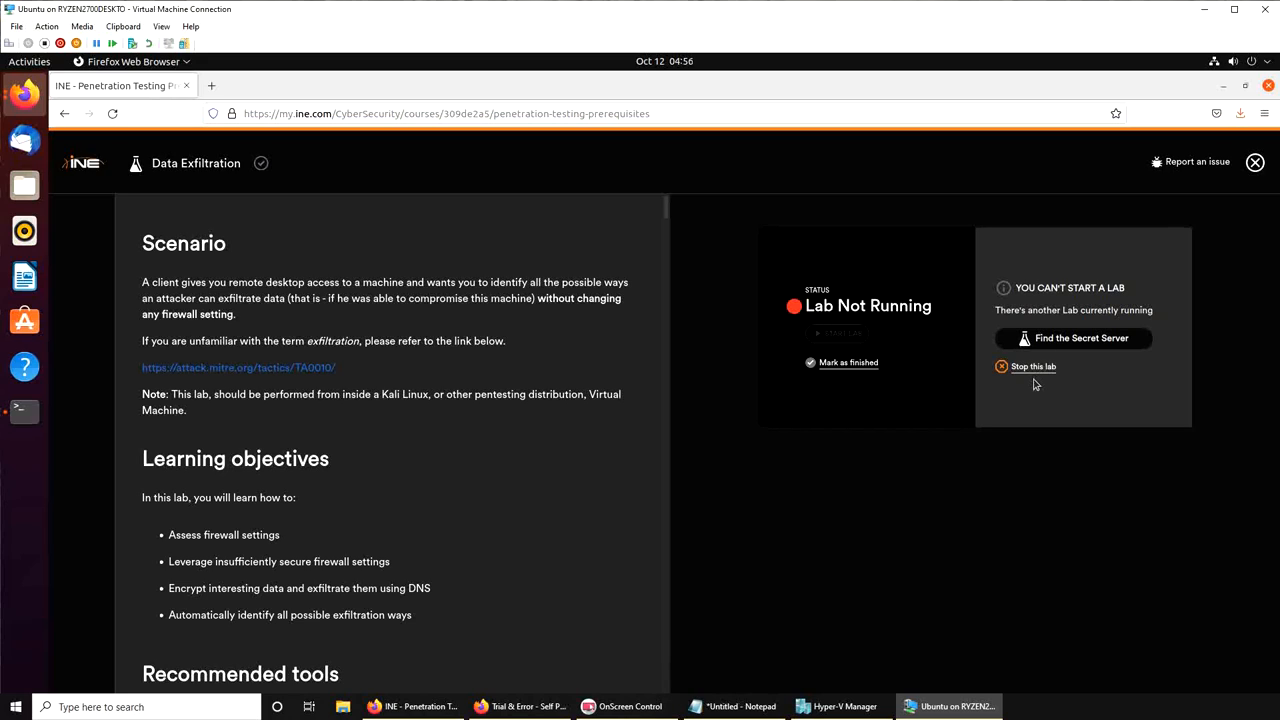
{"action": "left_click", "coordinate": [1033, 366]}
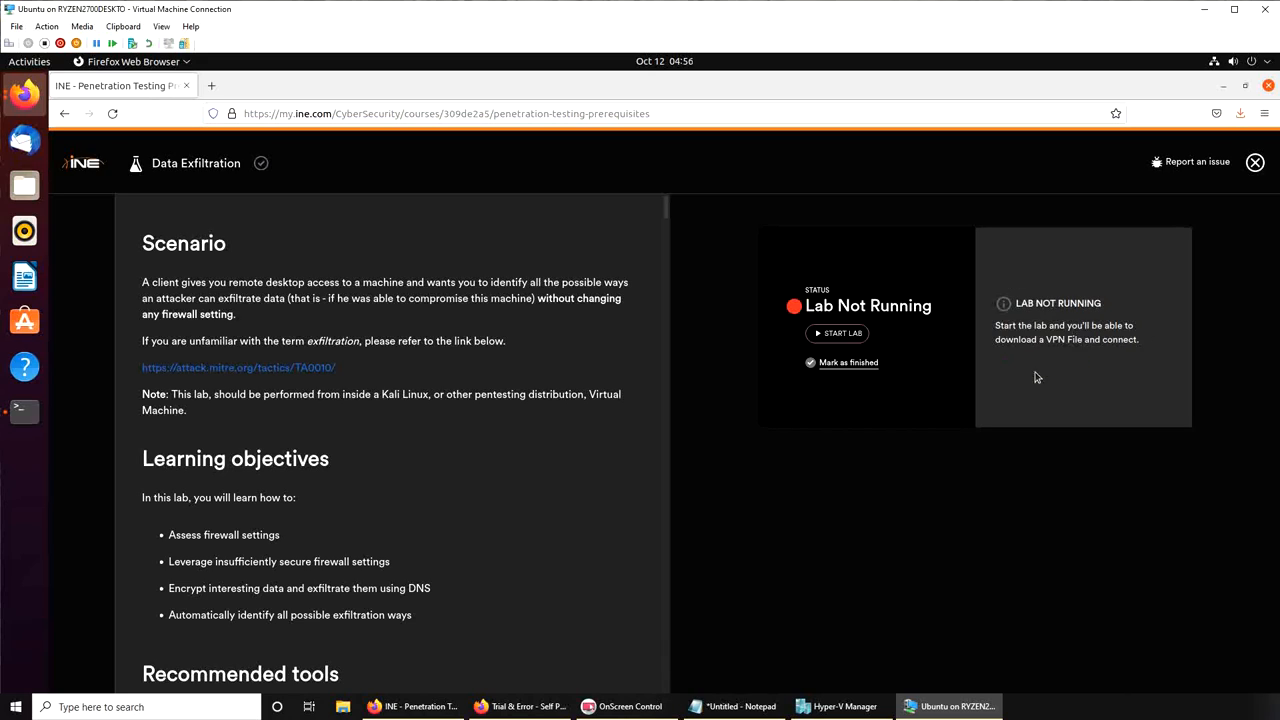
{"action": "left_click", "coordinate": [838, 333]}
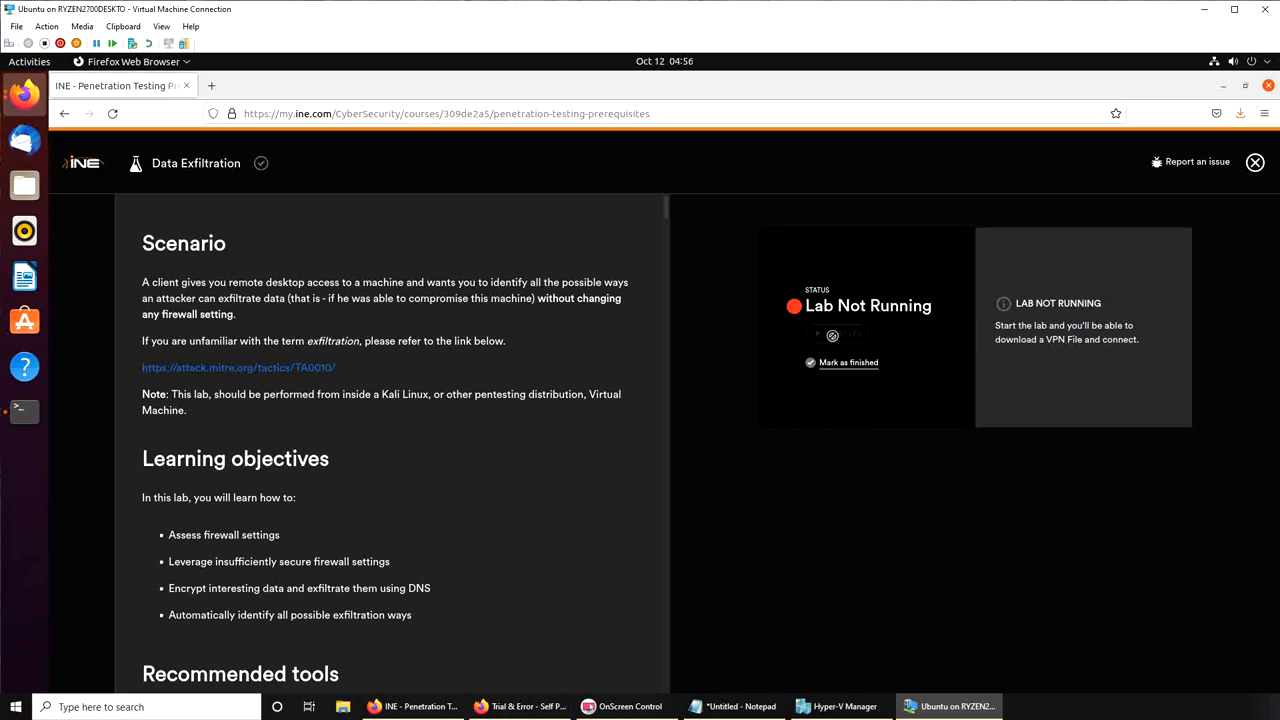
{"action": "left_click", "coordinate": [833, 335]}
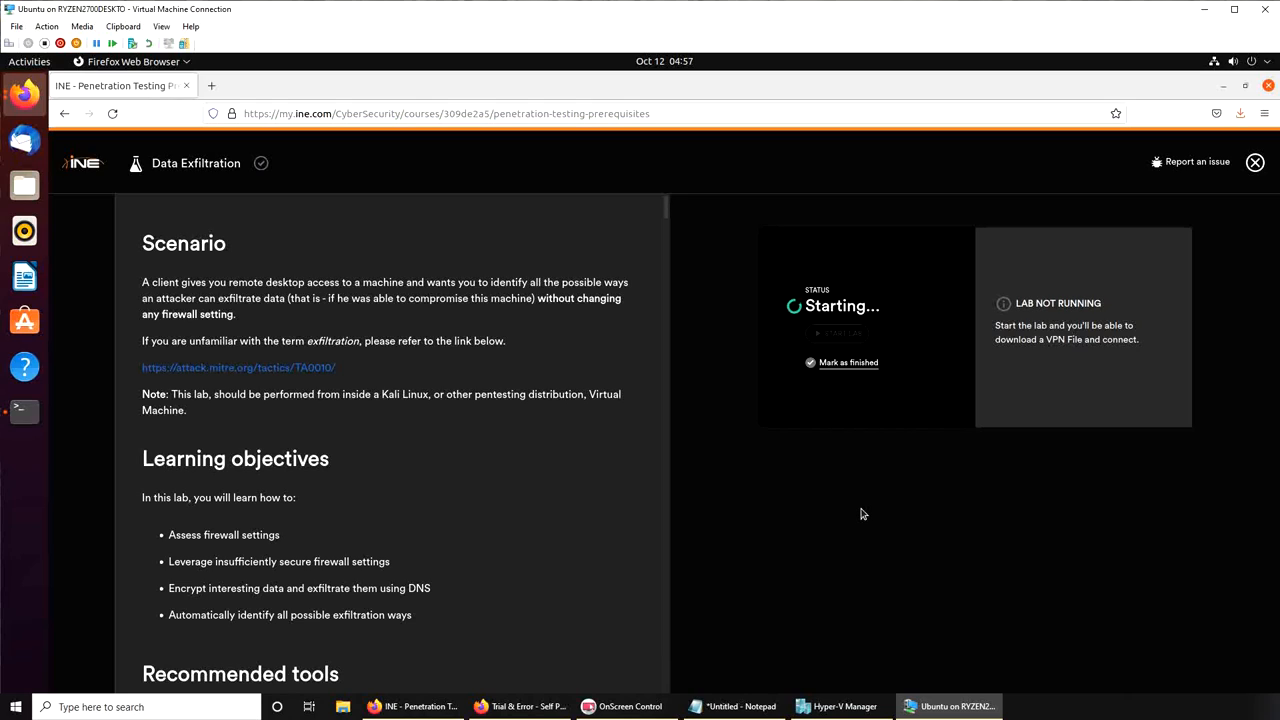
{"action": "mouse_move", "coordinate": [332, 427]}
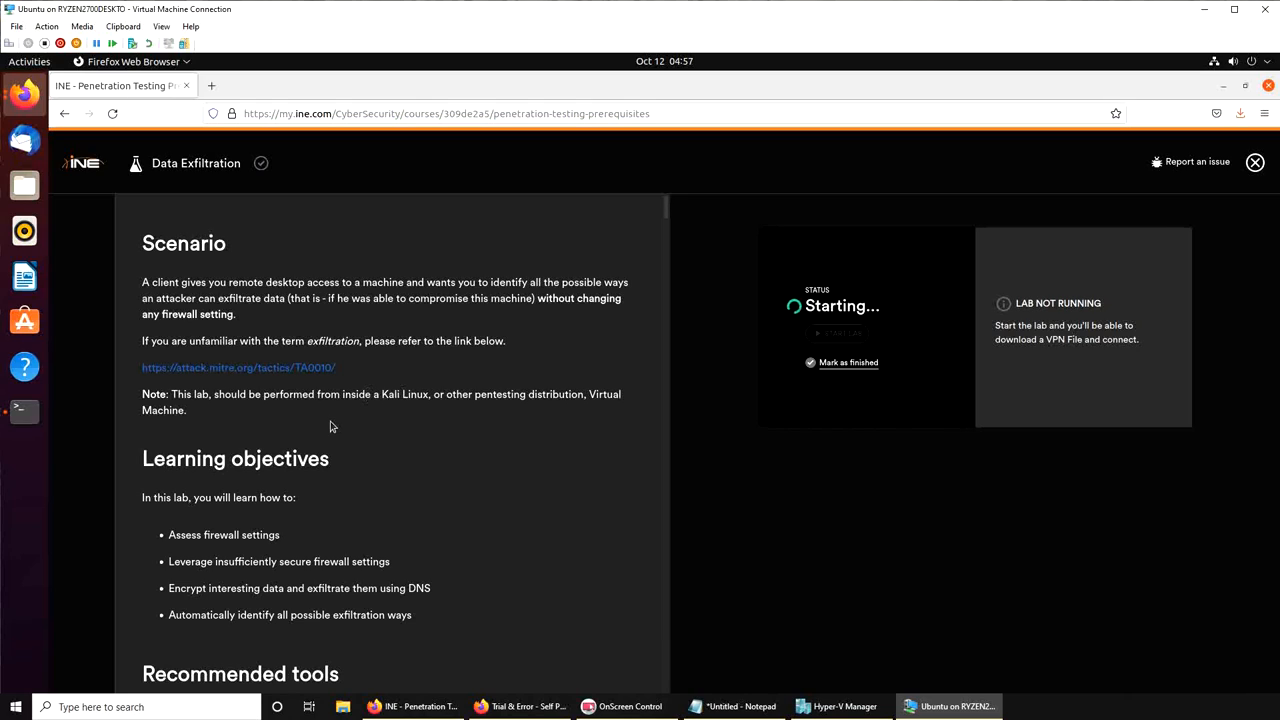
{"action": "mouse_move", "coordinate": [301, 371]}
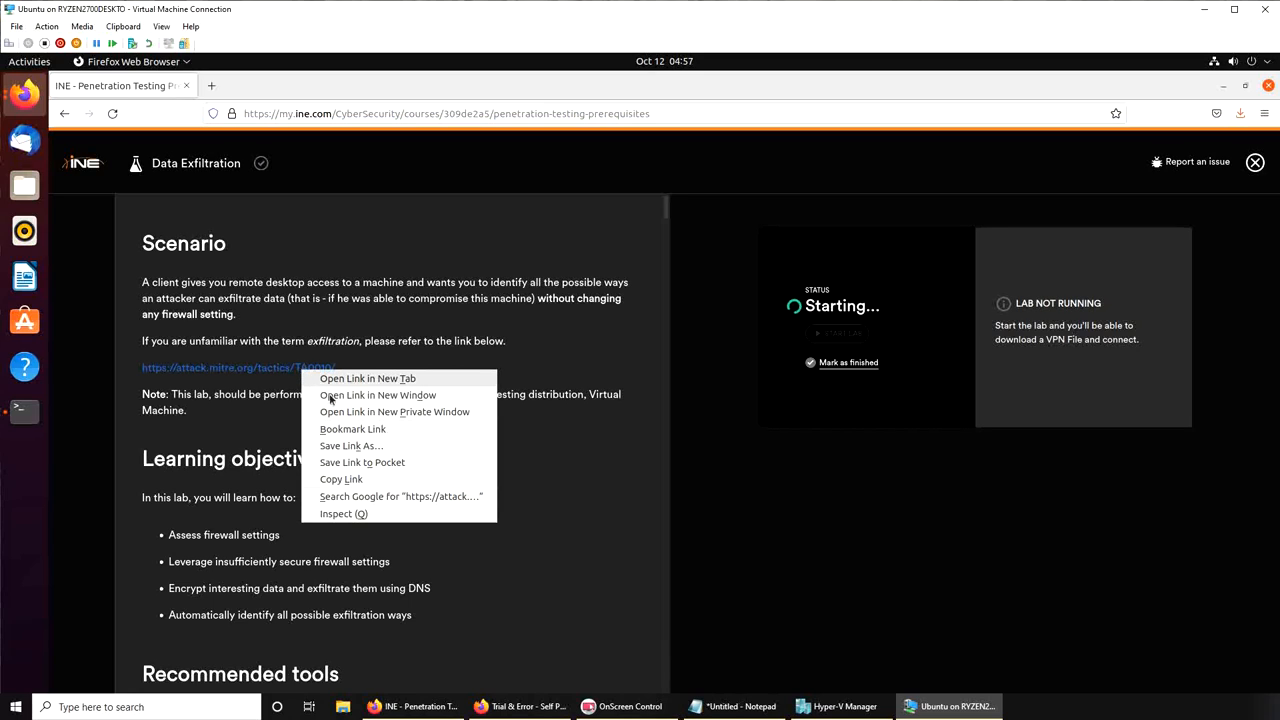
- Open the MITRE ATT&CK Exfiltration link in a new window and scroll through its techniques
{"action": "left_click", "coordinate": [370, 393]}
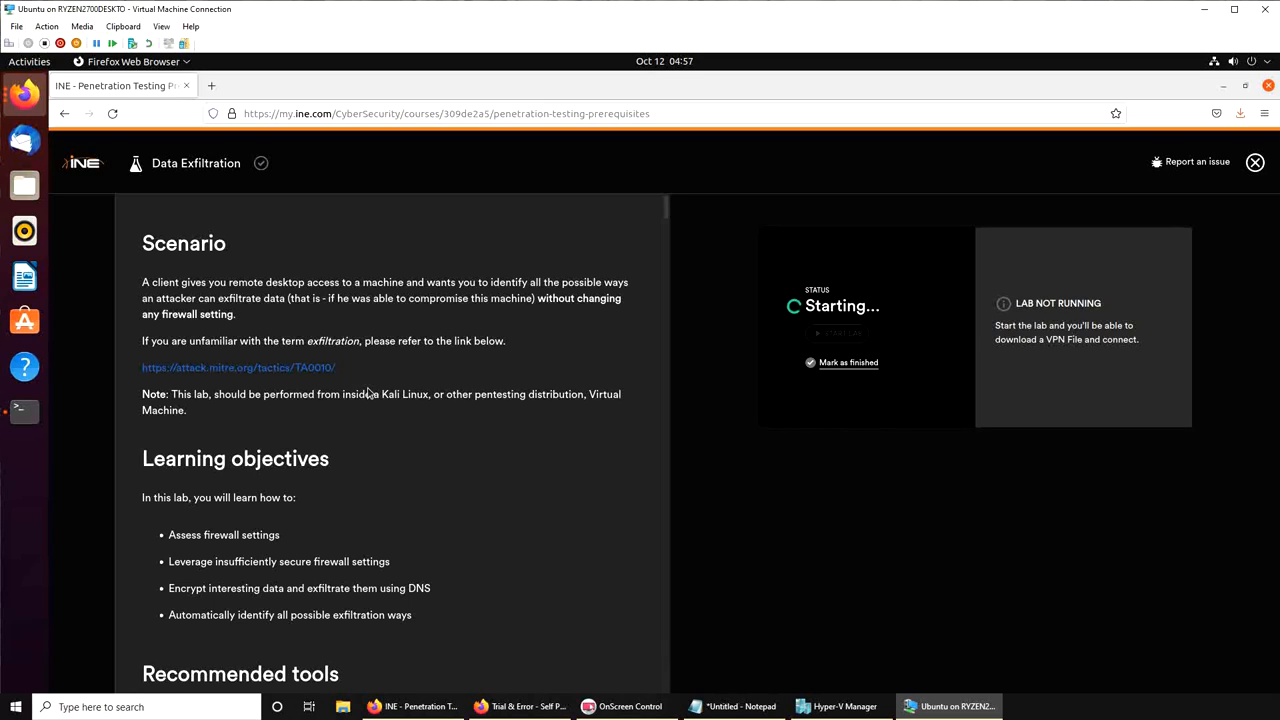
{"action": "left_click", "coordinate": [238, 367]}
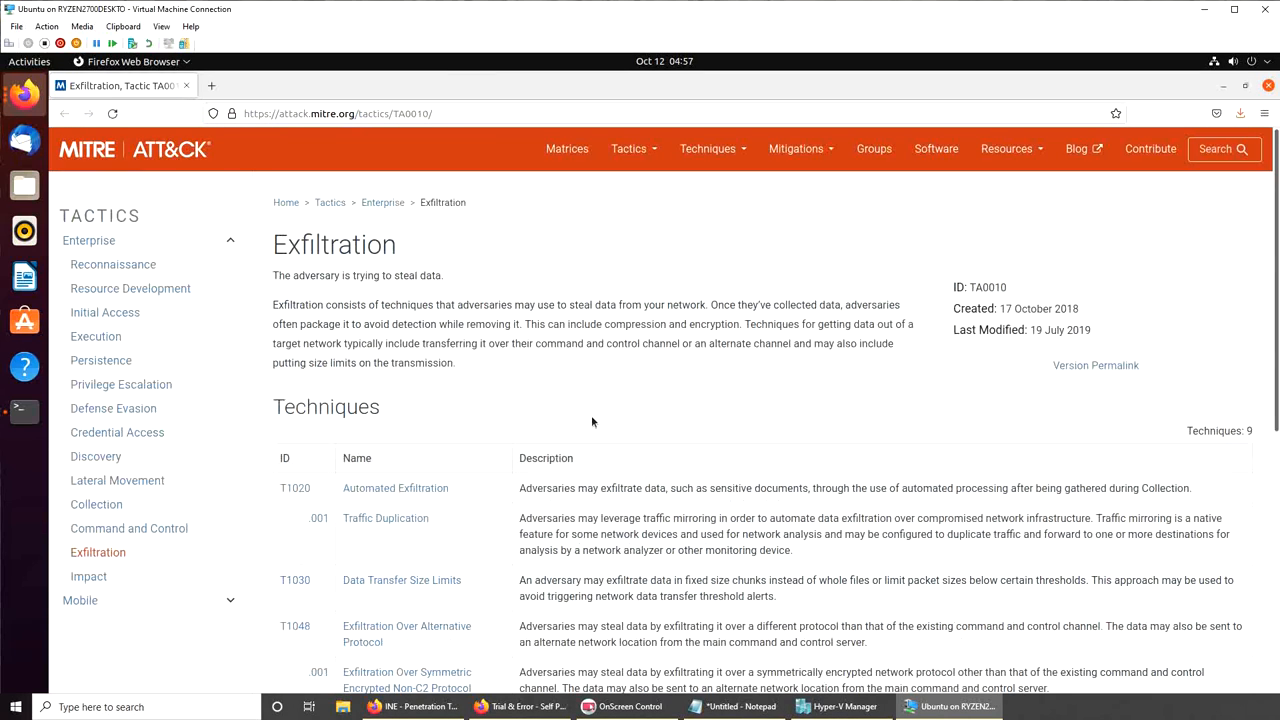
{"action": "scroll", "scroll_direction": "down", "scroll_amount": 3}
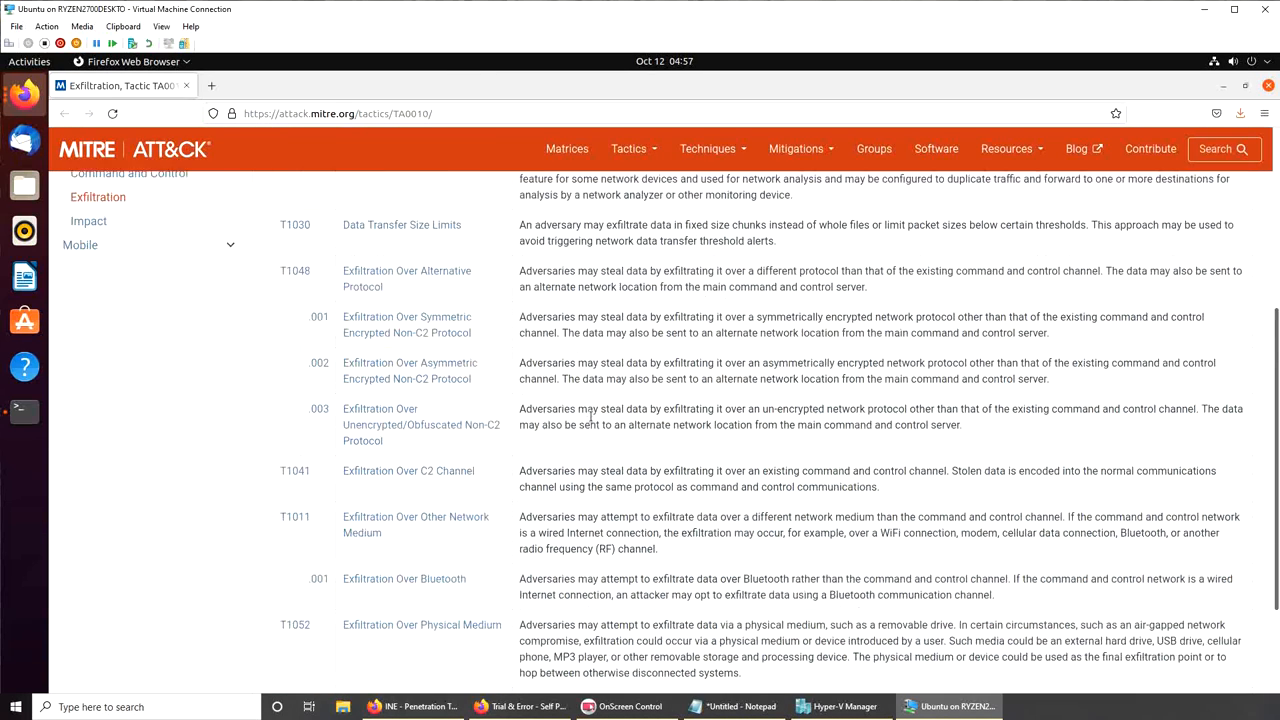
{"action": "scroll", "scroll_direction": "down", "scroll_amount": 3}
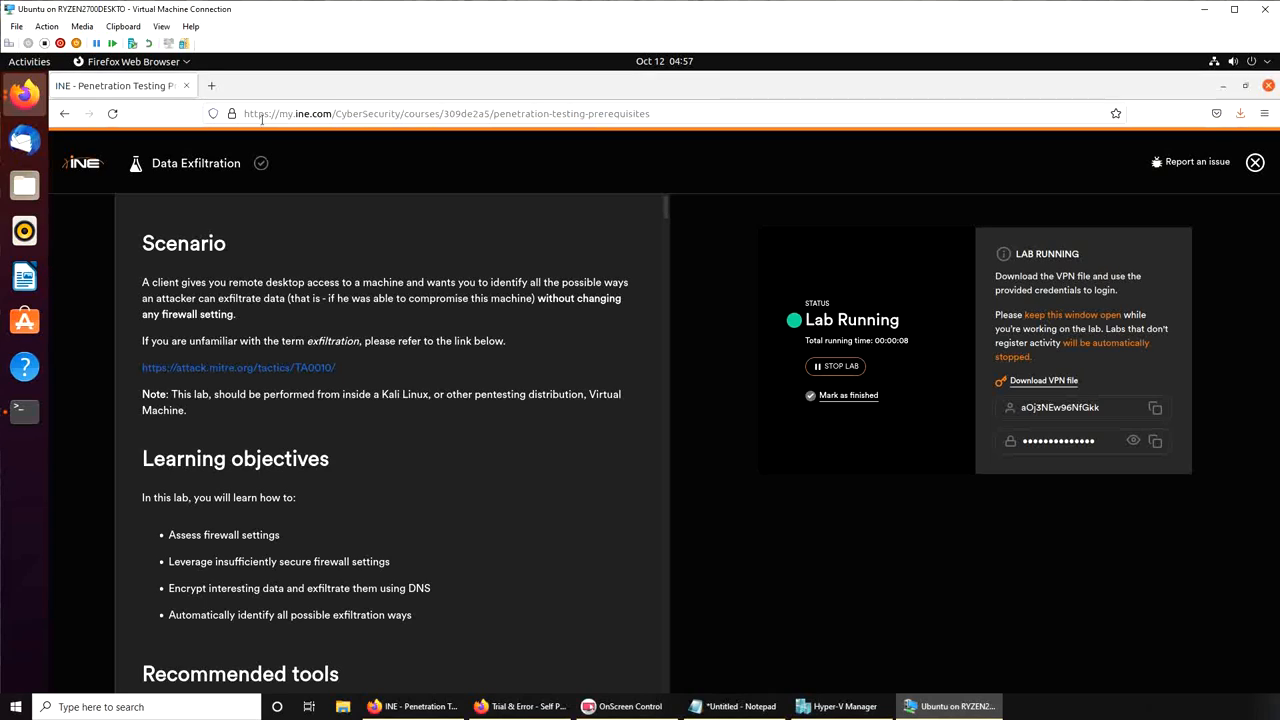
{"action": "mouse_move", "coordinate": [533, 434]}
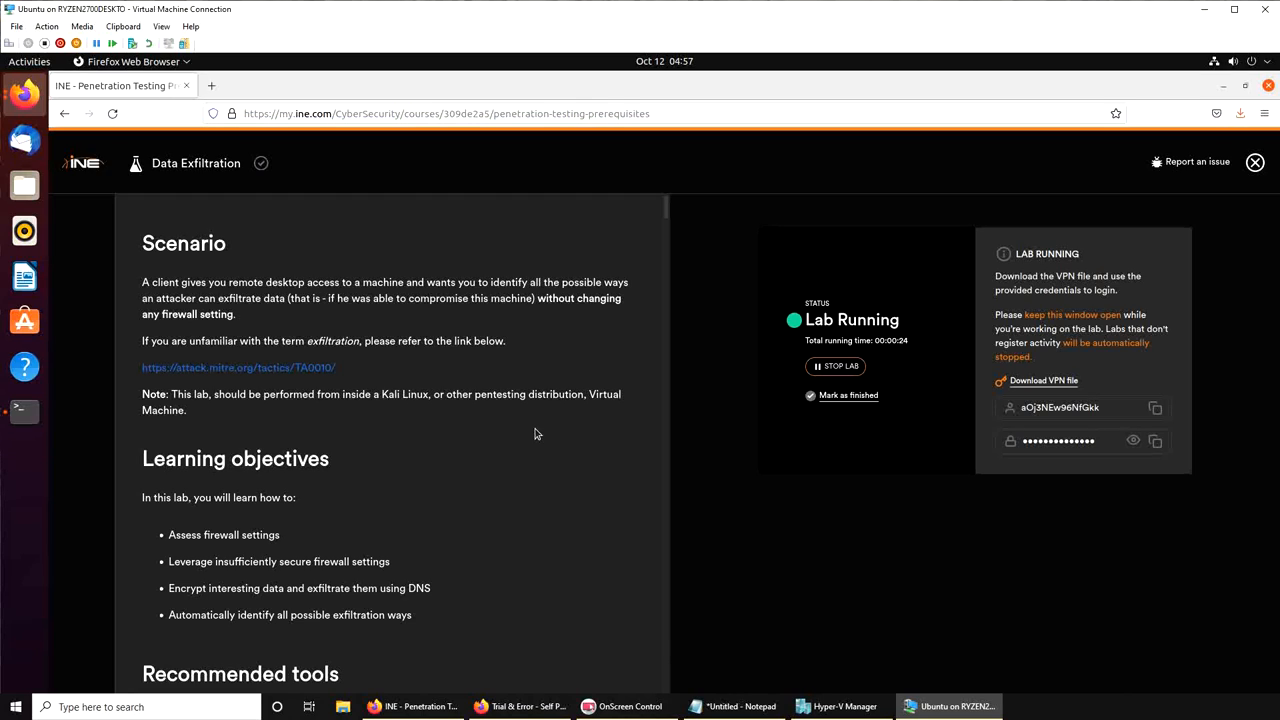
- Scroll the running lab's description through the Scenario and Learning objectives sections
{"action": "scroll", "scroll_direction": "down", "scroll_amount": 3}
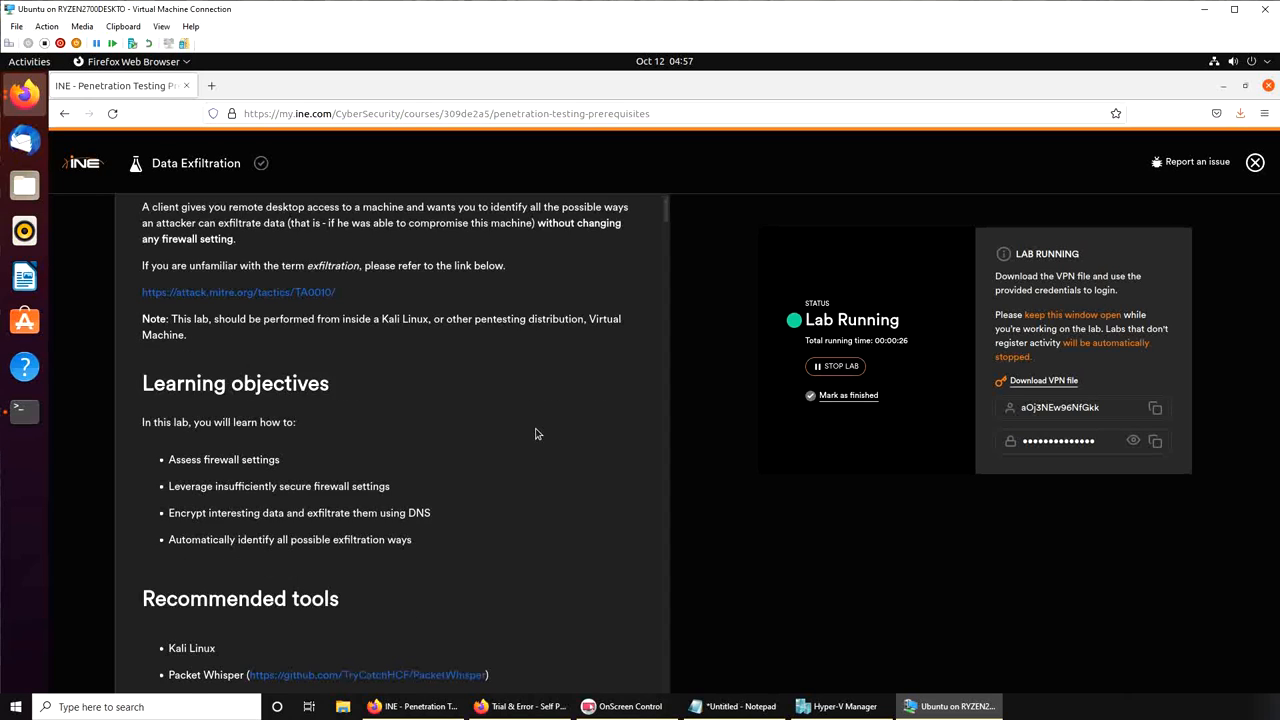
{"action": "scroll", "scroll_direction": "down", "scroll_amount": 3}
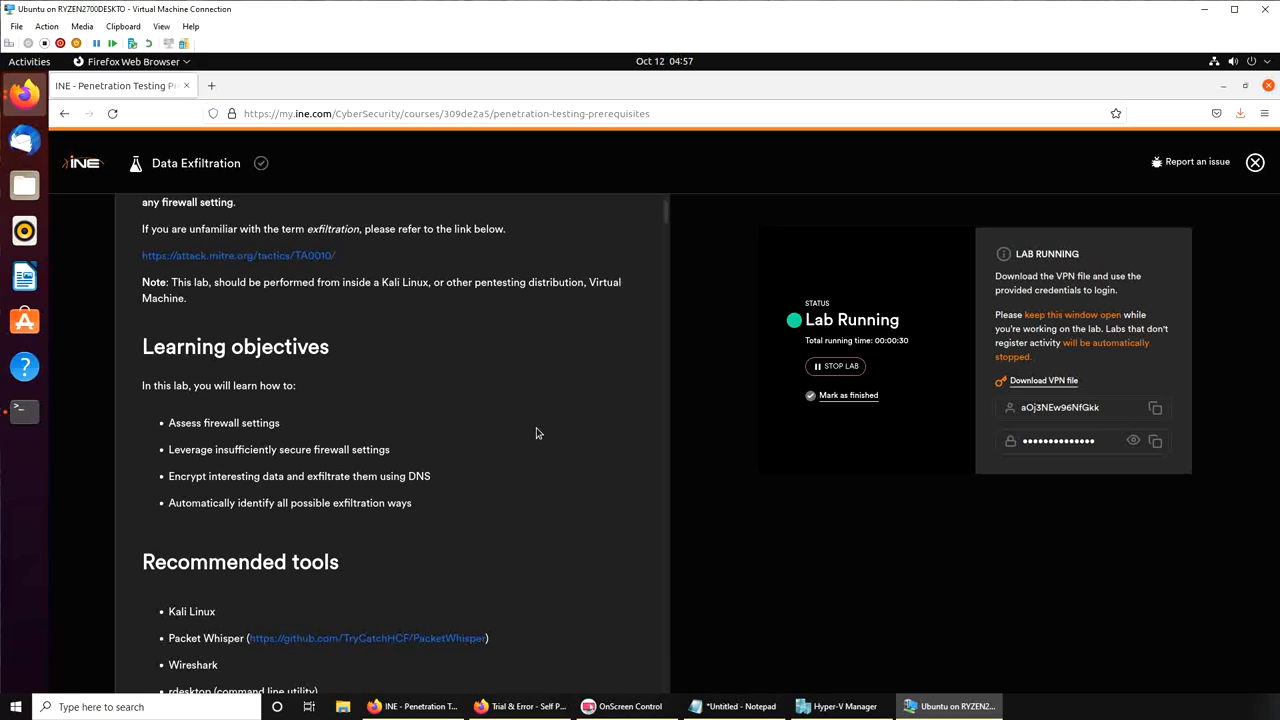
{"action": "mouse_move", "coordinate": [197, 330]}
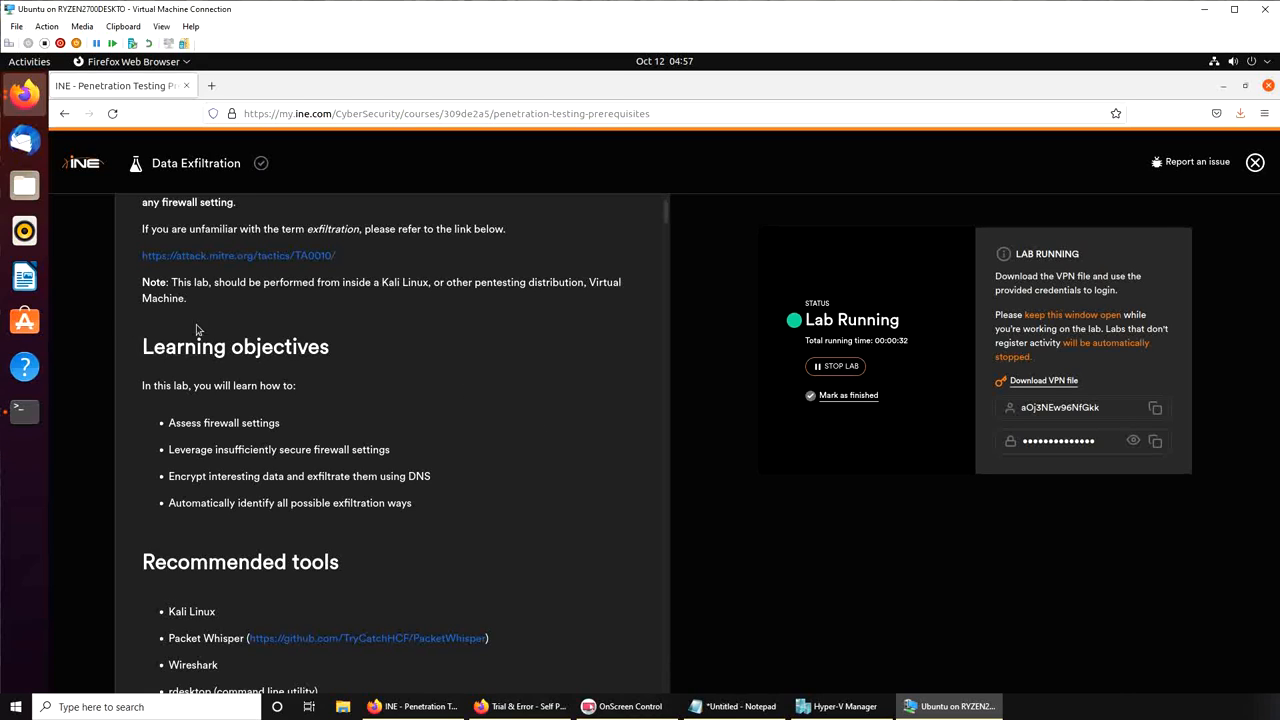
{"action": "mouse_move", "coordinate": [238, 377]}
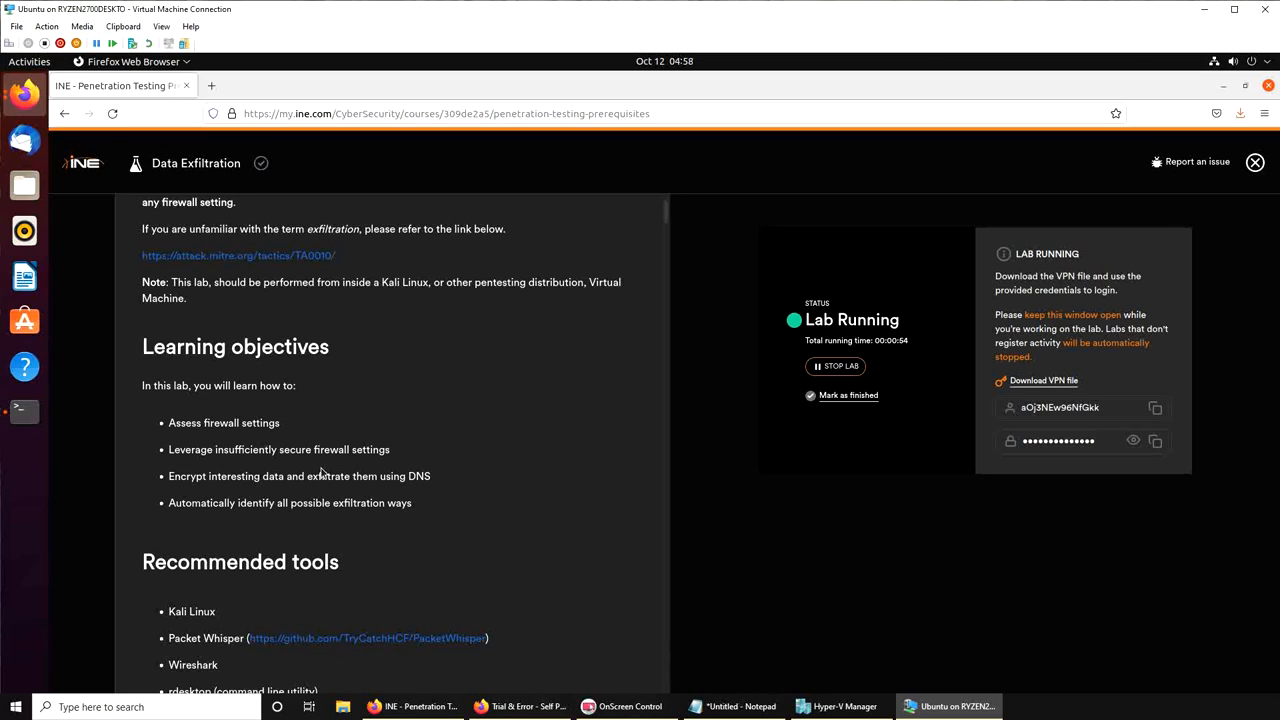
{"action": "mouse_move", "coordinate": [318, 342]}
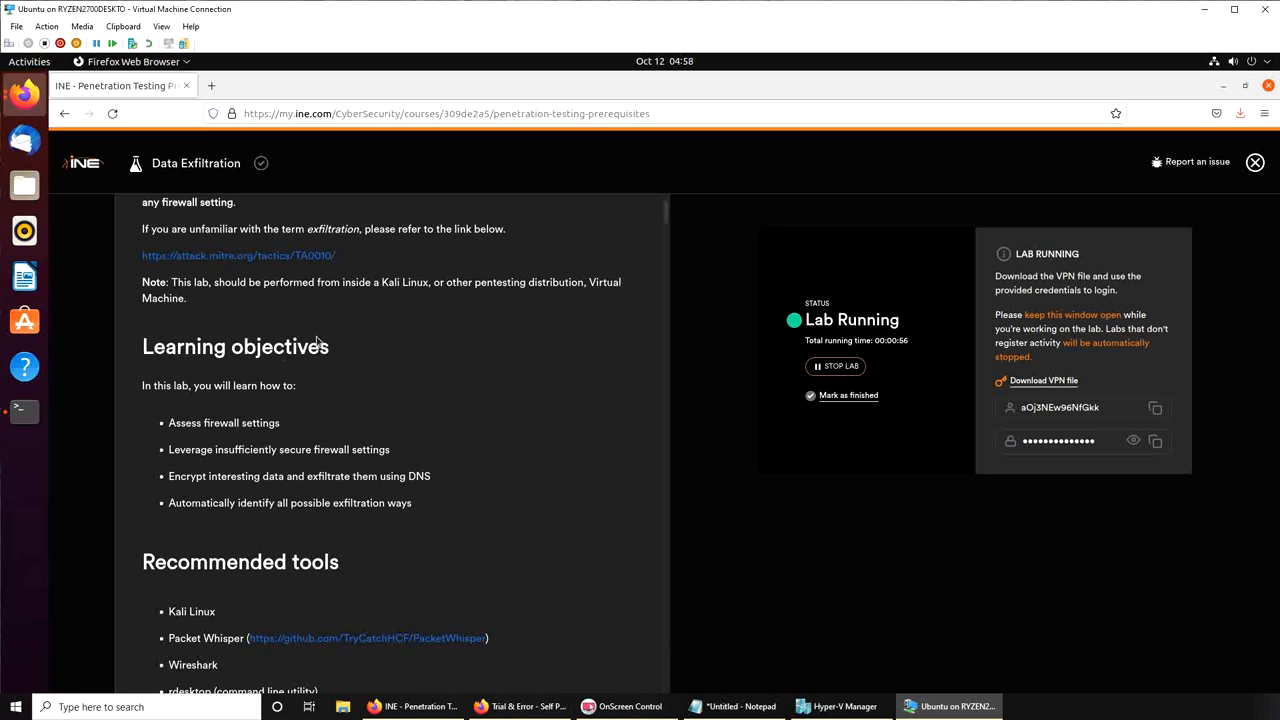
{"action": "mouse_move", "coordinate": [227, 448]}
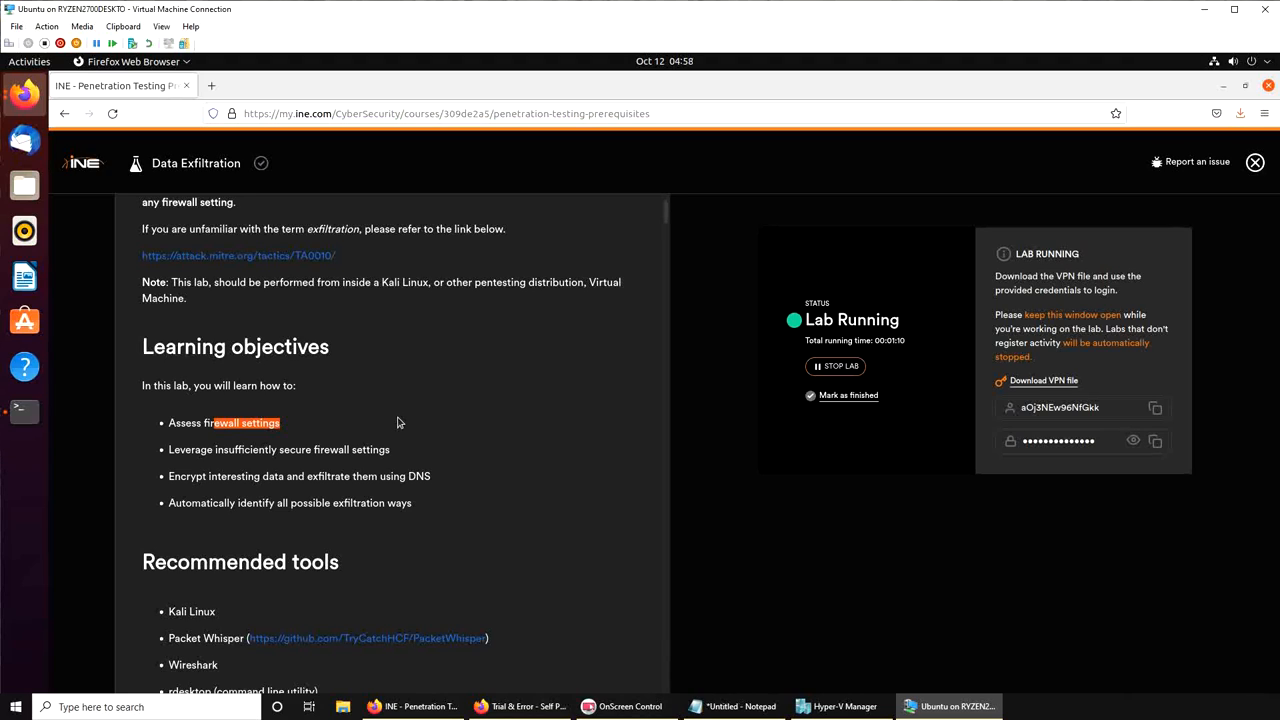
- Scroll past the Recommended tools list to the Network configuration & credentials heading
{"action": "scroll", "scroll_direction": "down", "scroll_amount": 3}
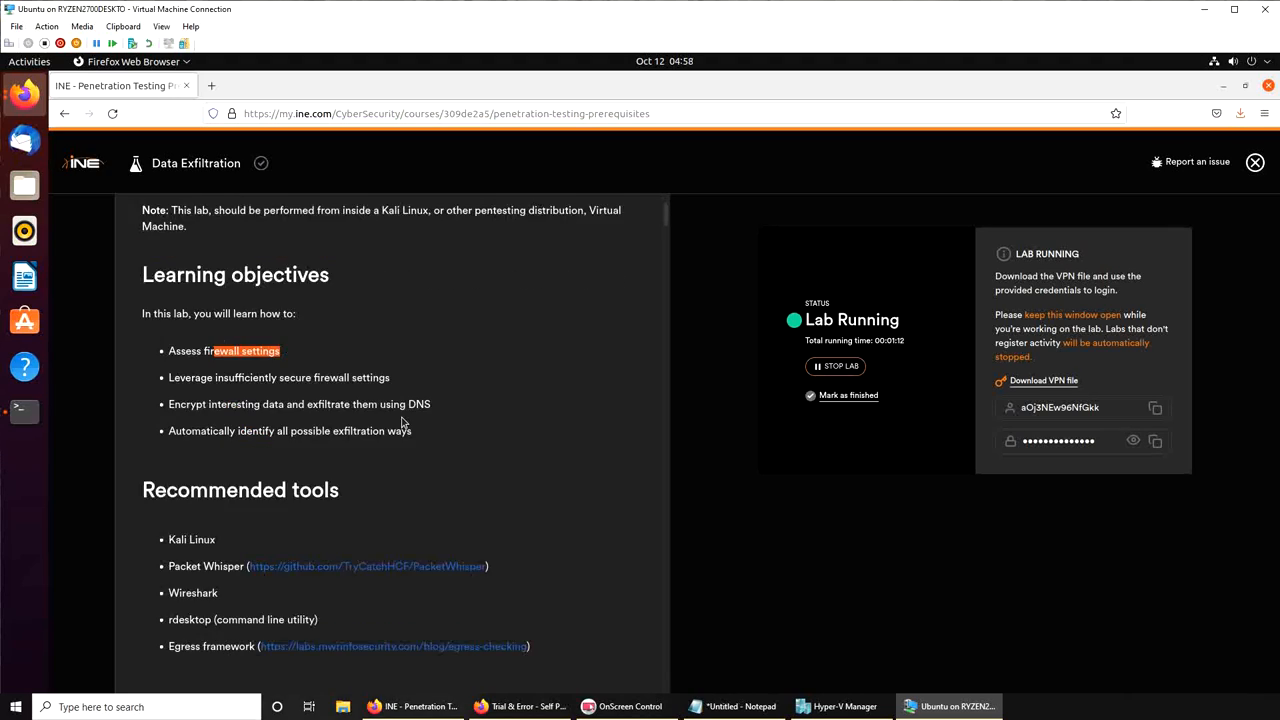
{"action": "scroll", "scroll_direction": "down", "scroll_amount": 3}
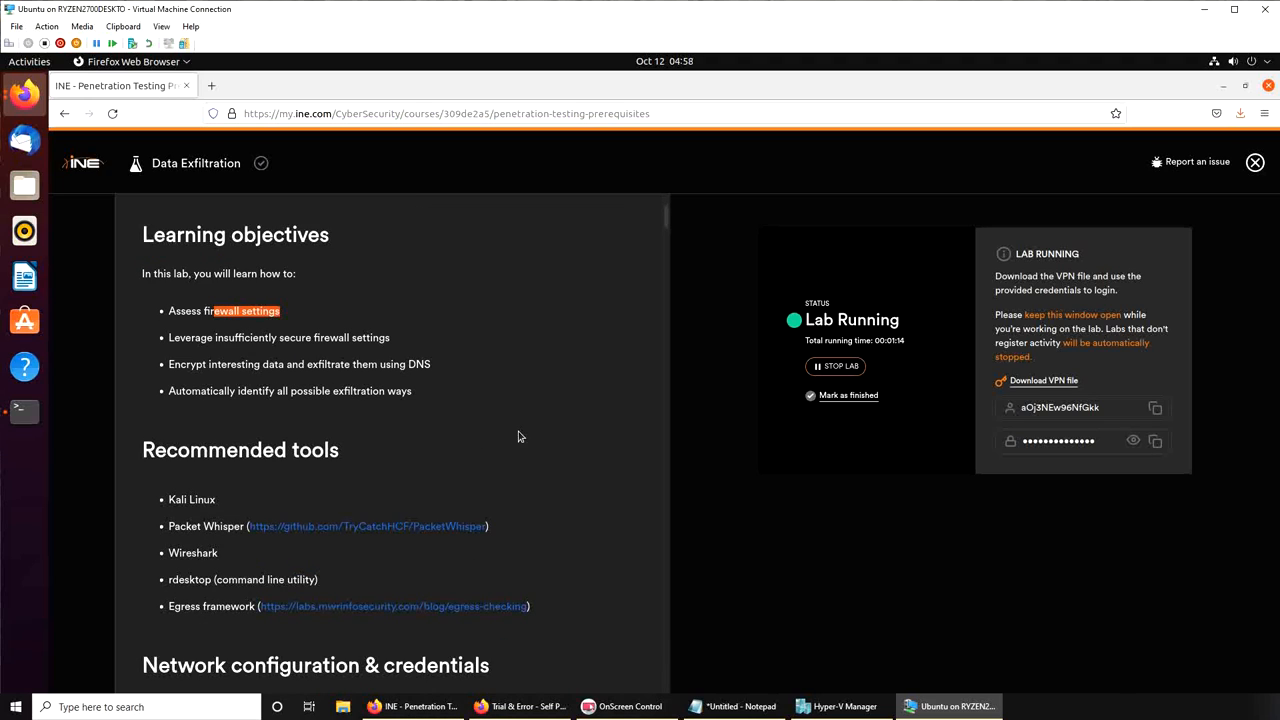
{"action": "mouse_move", "coordinate": [494, 437]}
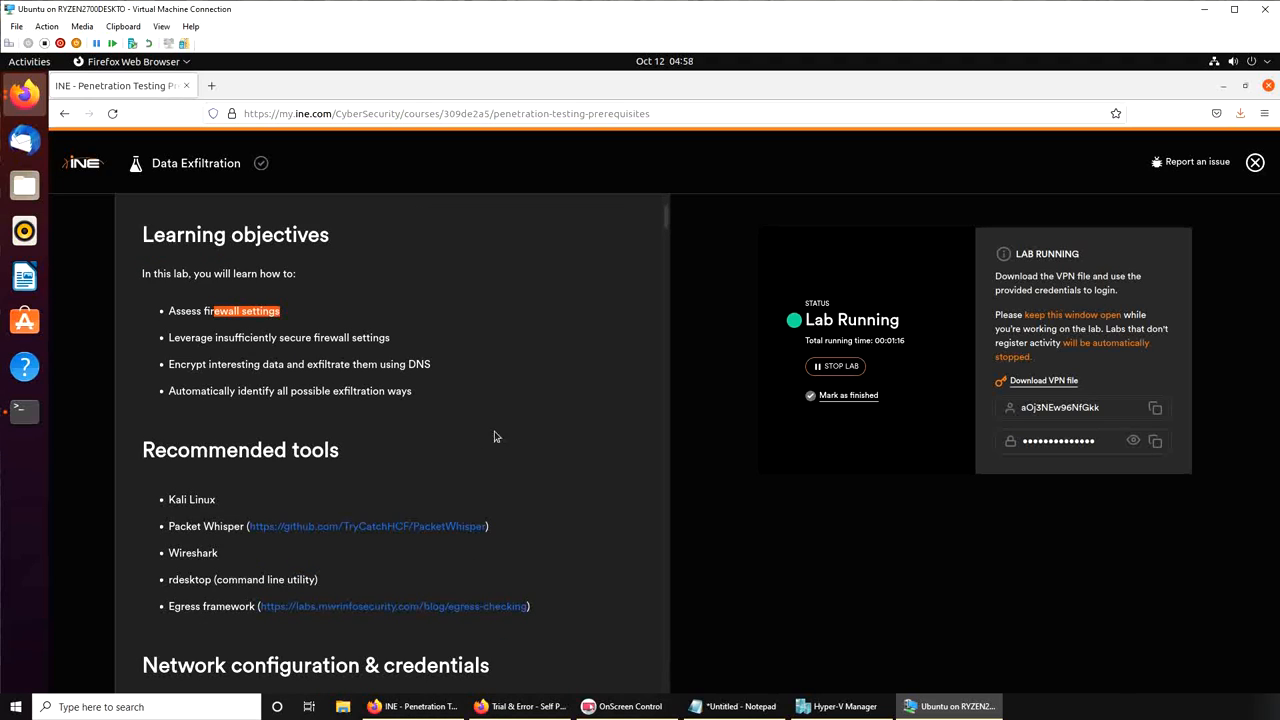
{"action": "mouse_move", "coordinate": [196, 522]}
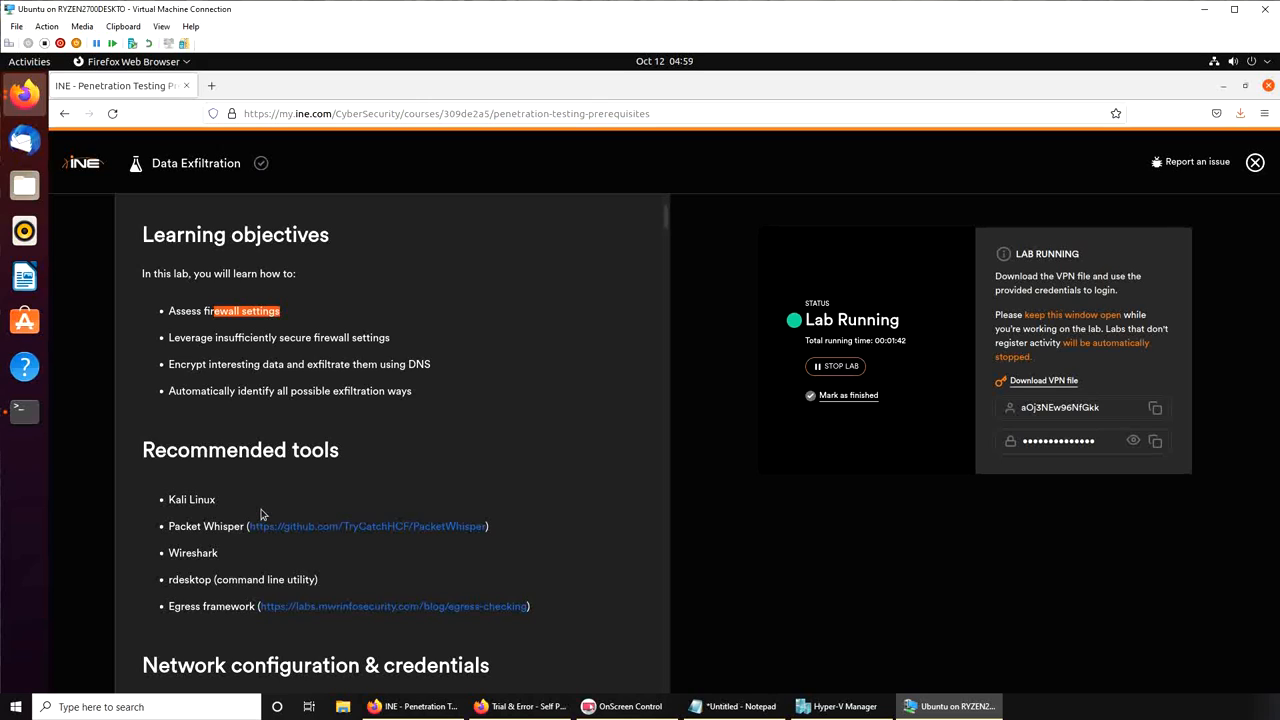
{"action": "mouse_move", "coordinate": [406, 499]}
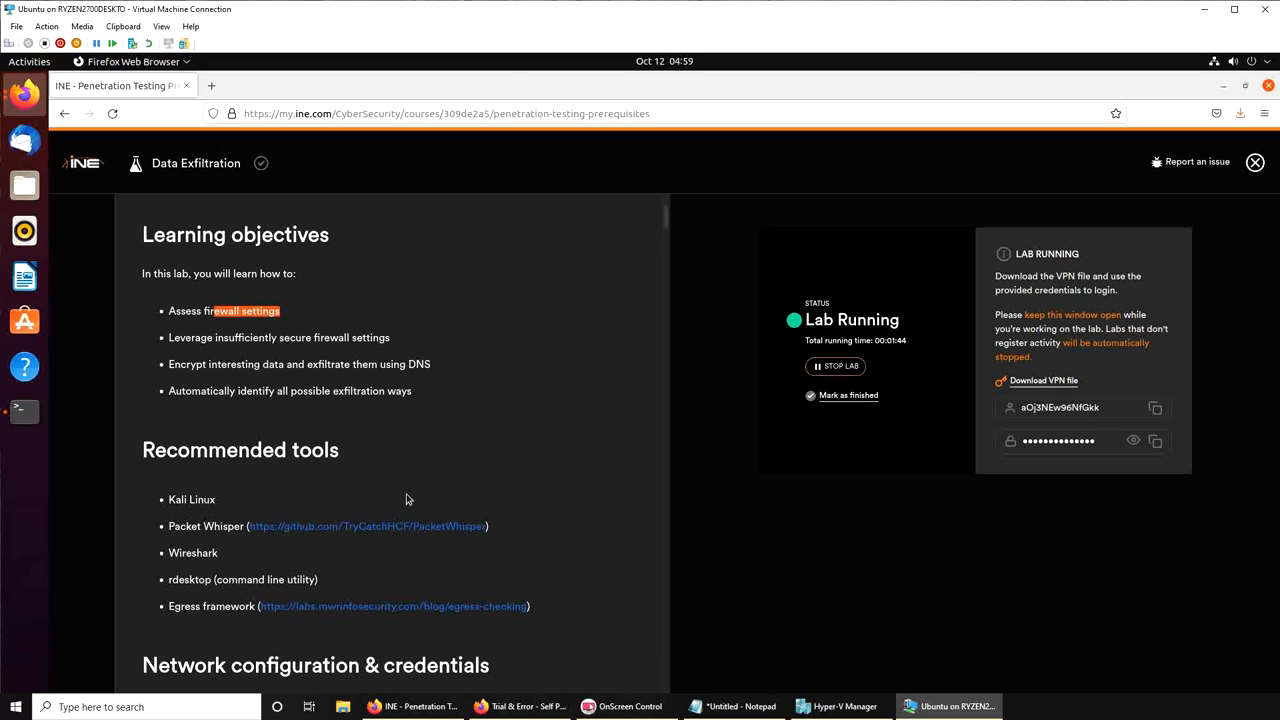